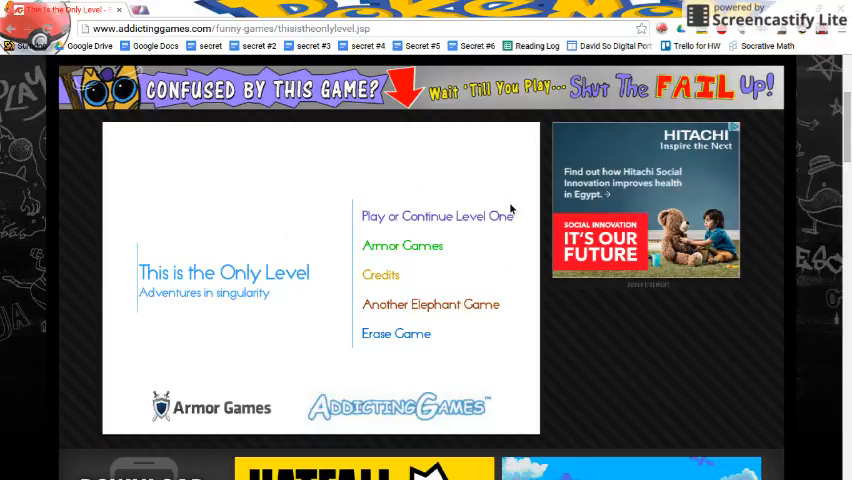
Step: Return to the title menu and resume stage 15 'Time to refresh', now with green walls
click(436, 216)
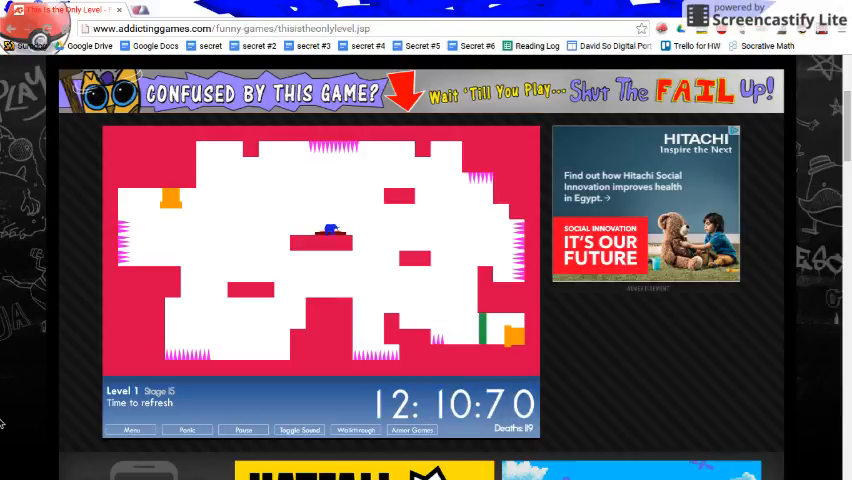
mouse_move(208, 357)
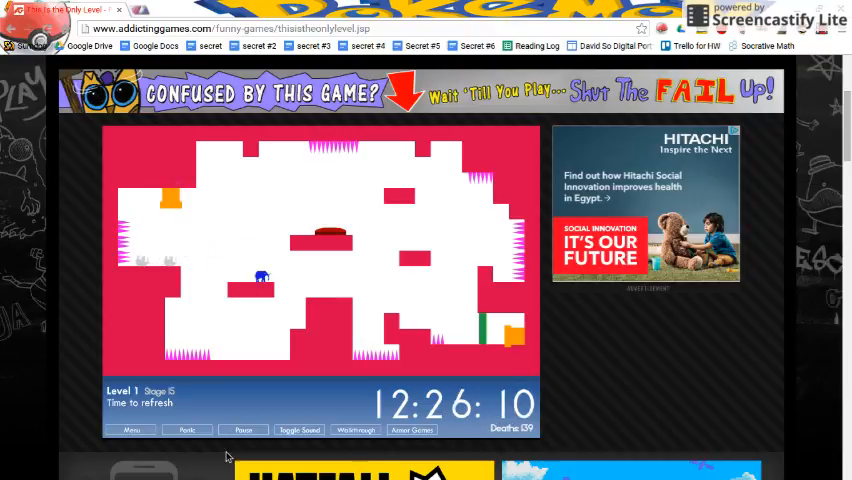
click(131, 430)
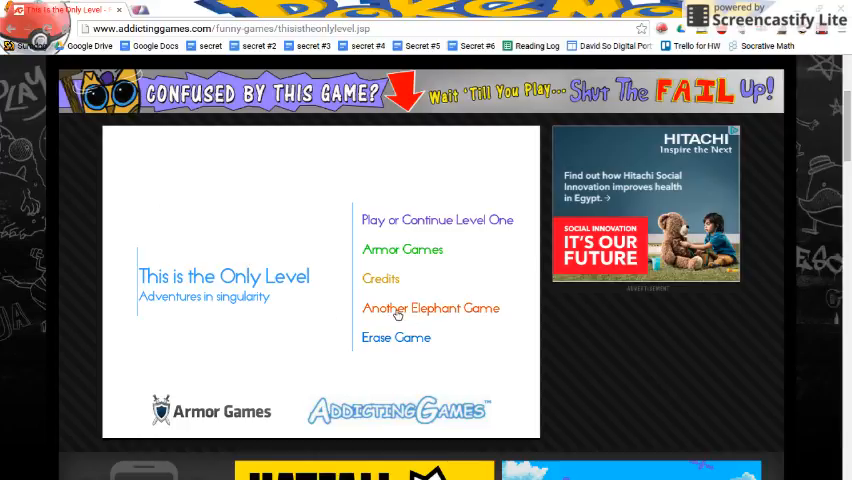
click(436, 220)
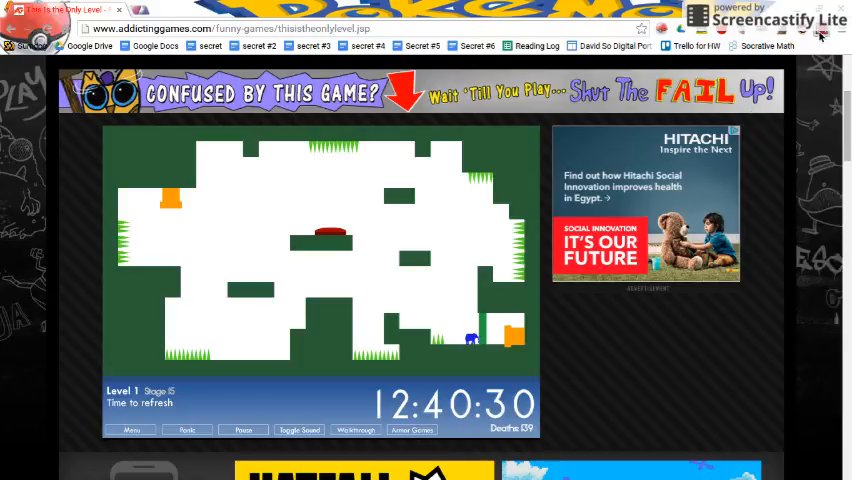
mouse_move(778, 255)
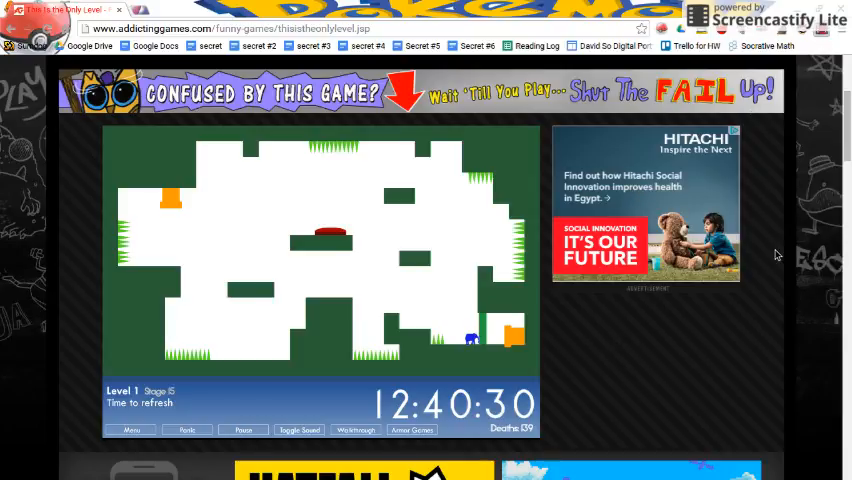